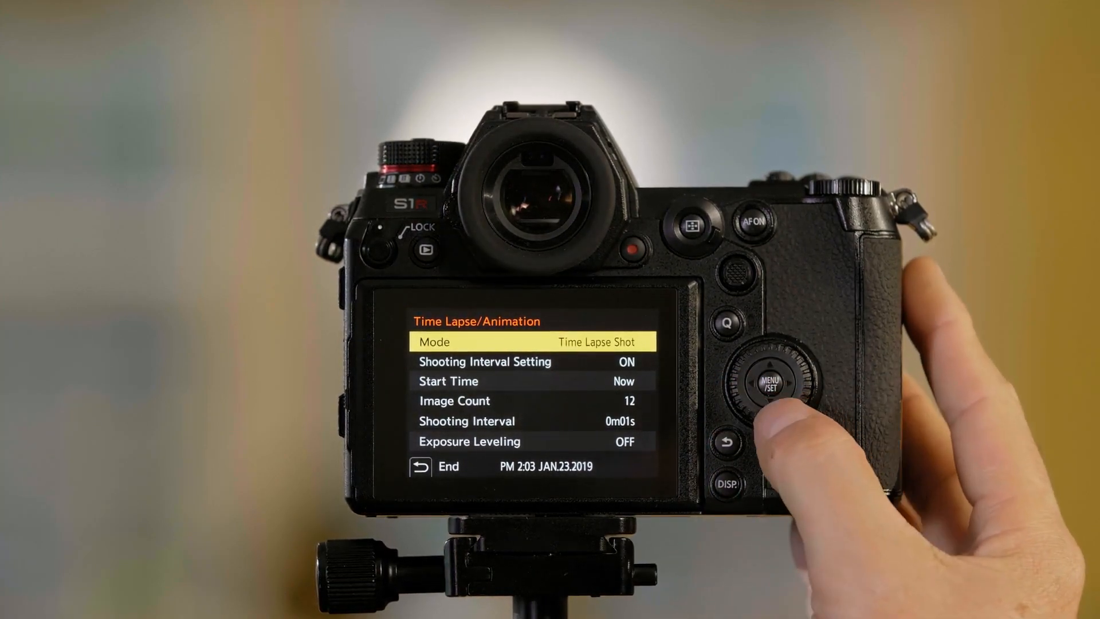
Bring up the Start Time options for the Time Lapse Shot, listing Now and Start Time Set
click(764, 383)
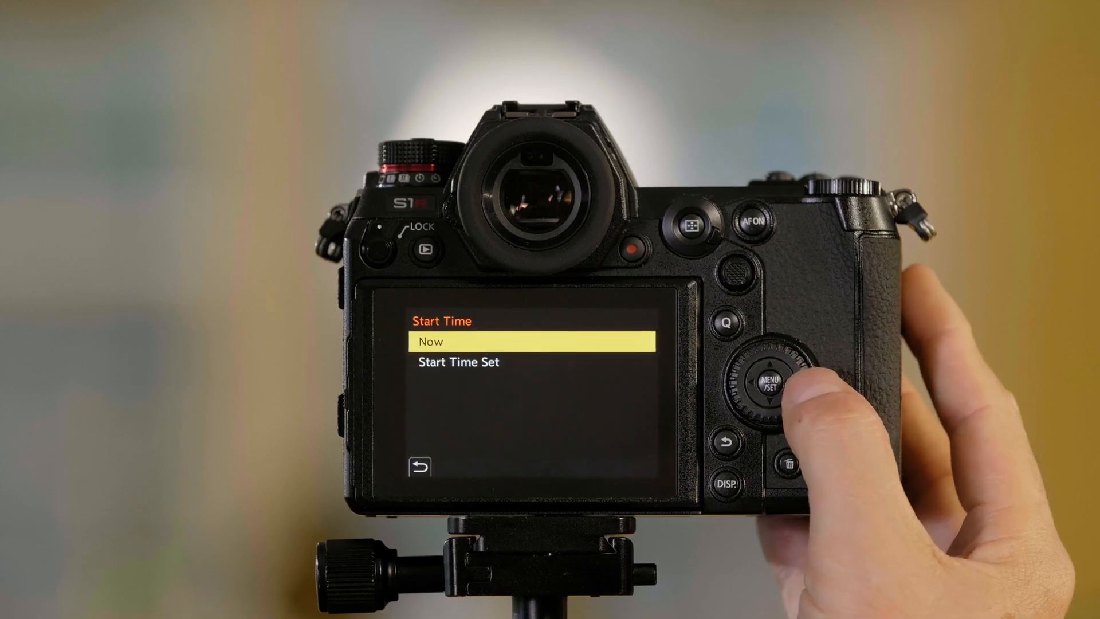